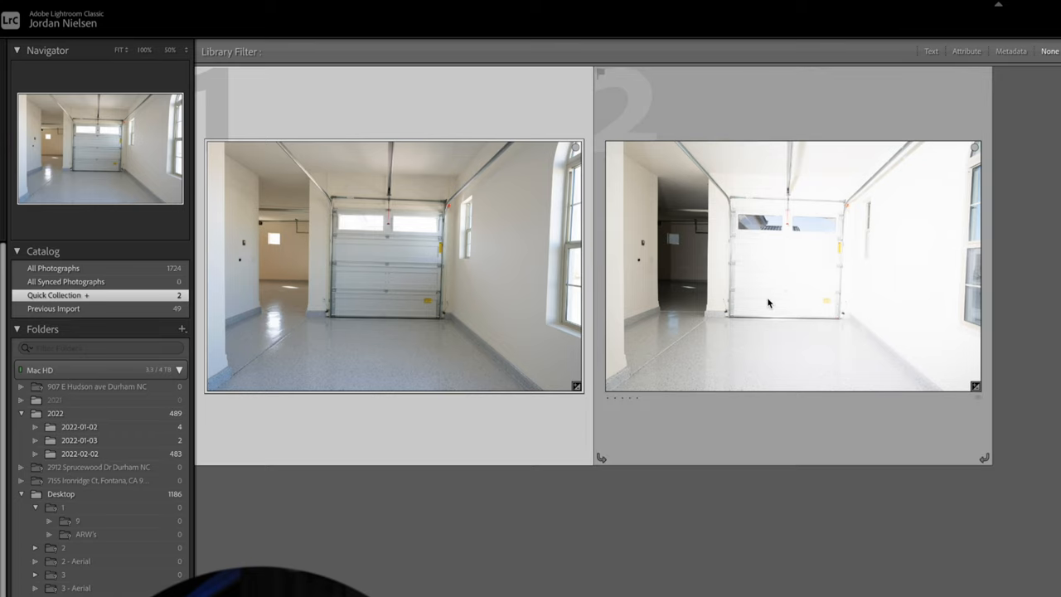
mouse_move(769, 303)
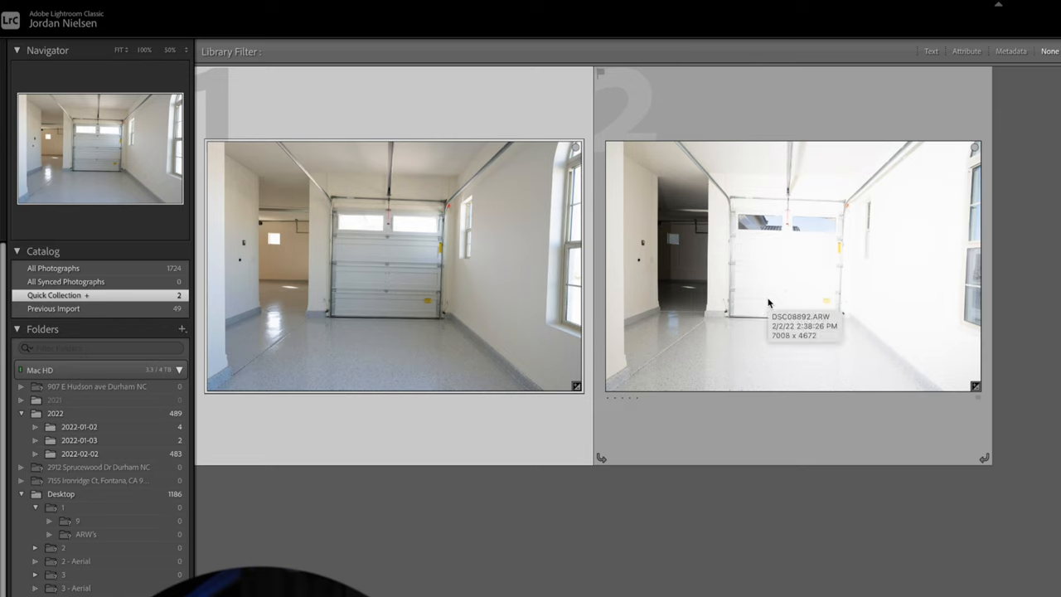
mouse_move(837, 225)
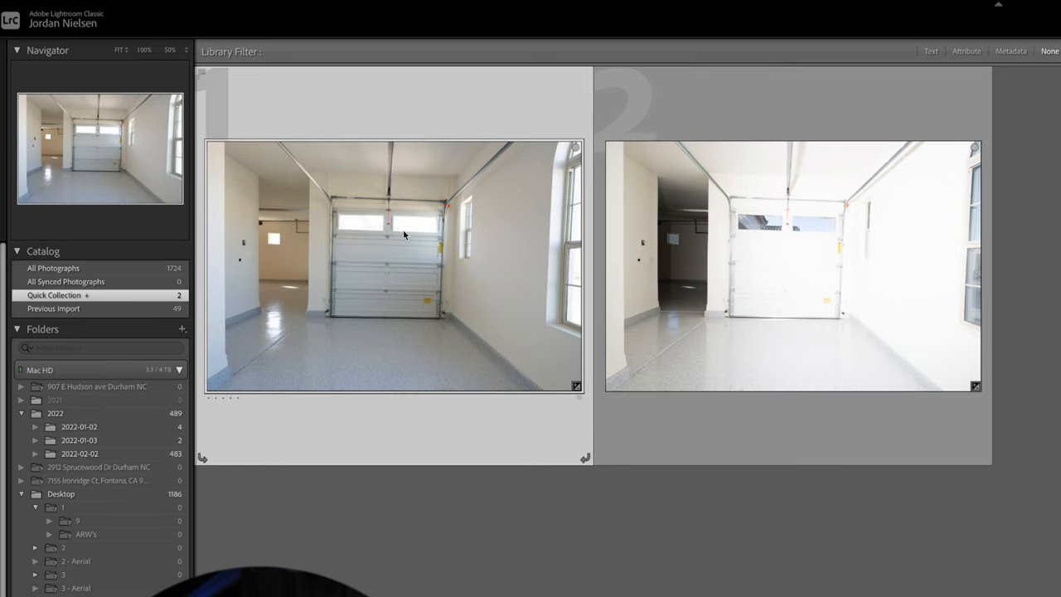
mouse_move(406, 236)
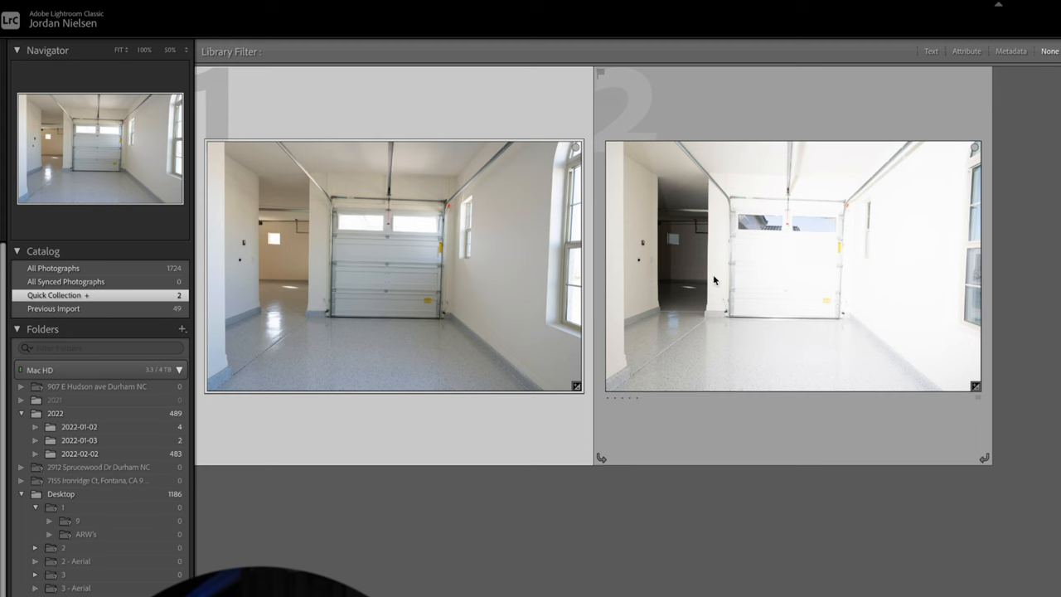
Open both garage exposures as layers in Photoshop, accepting the Camera Raw compatibility warning
right_click(713, 280)
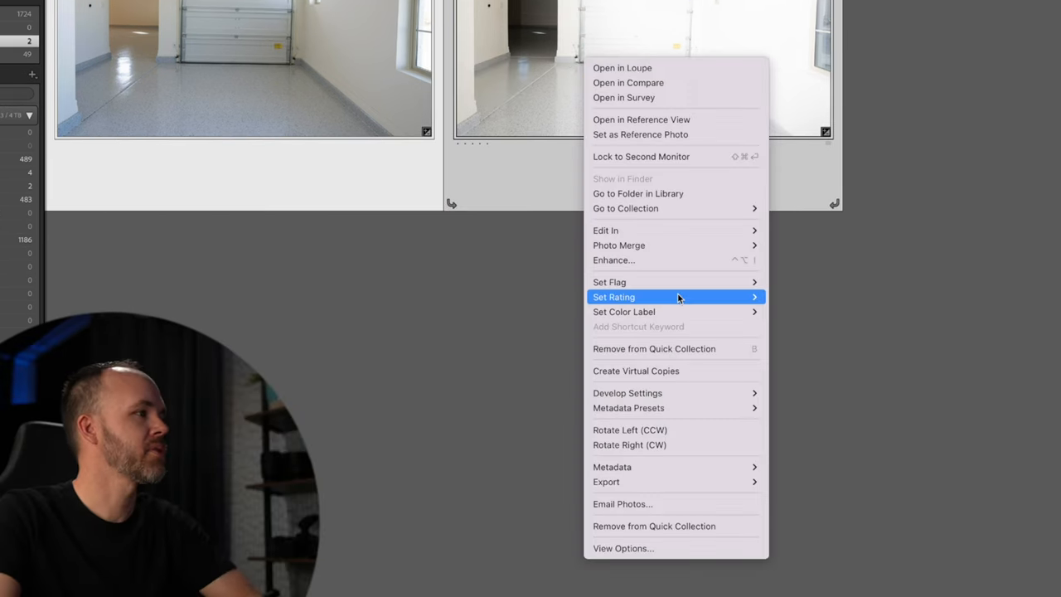
mouse_move(605, 230)
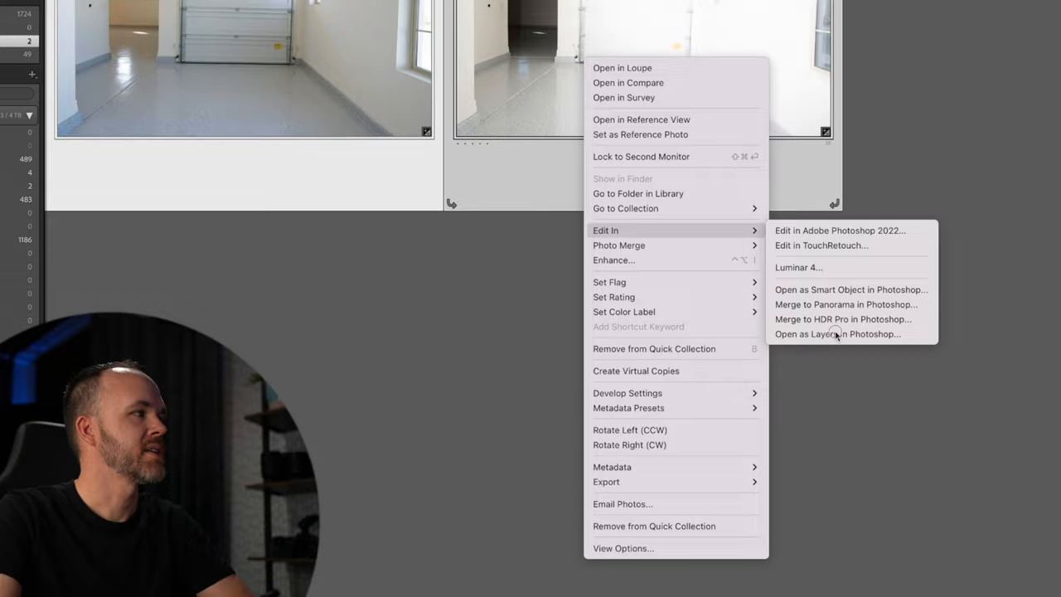
click(840, 229)
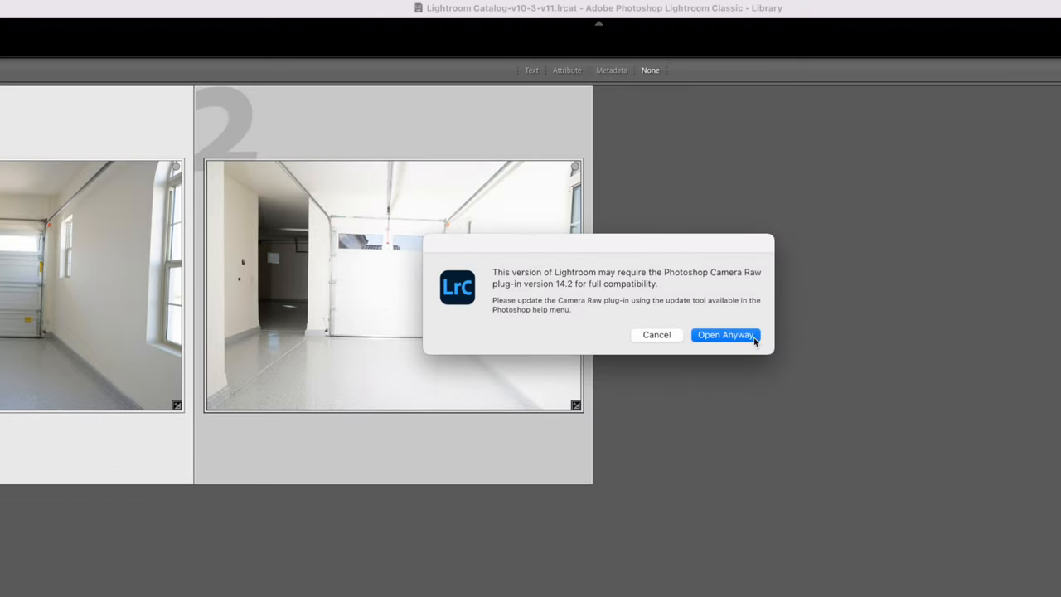
click(724, 334)
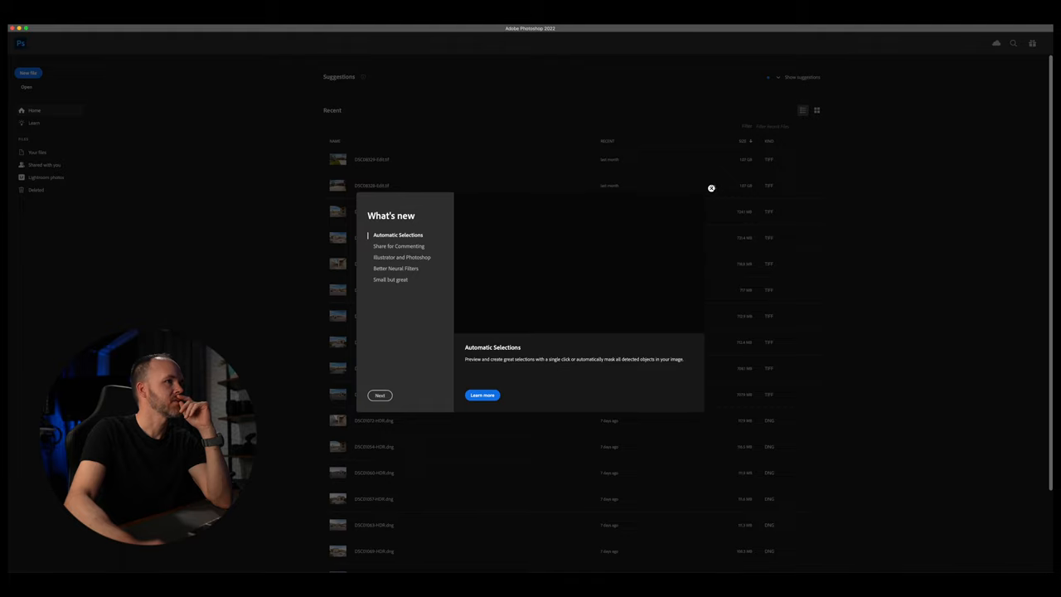
Dismiss Photoshop's What's New dialog, then return to Lightroom's Develop module
click(711, 188)
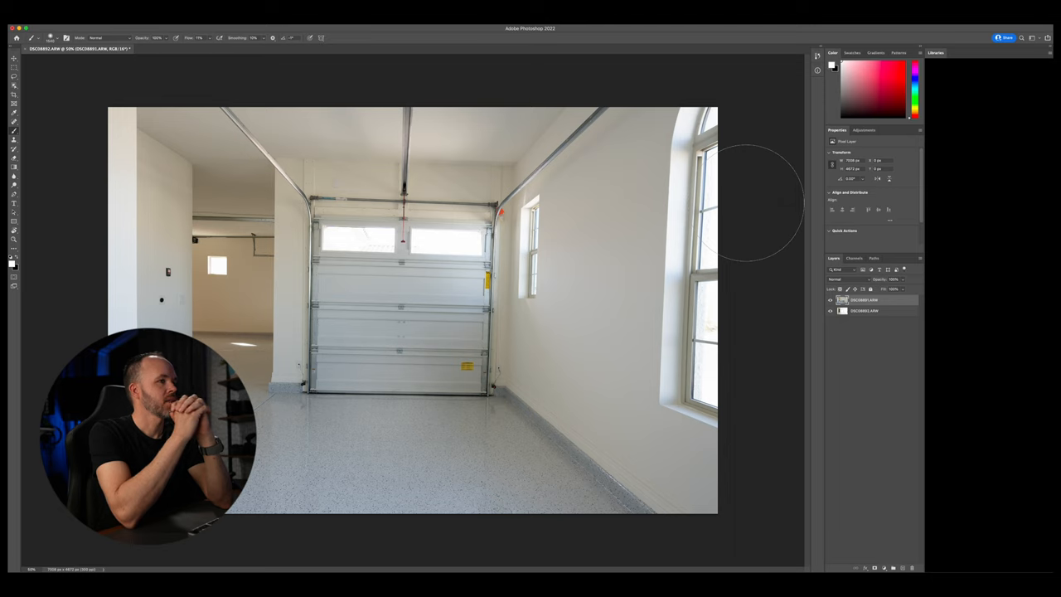
click(936, 52)
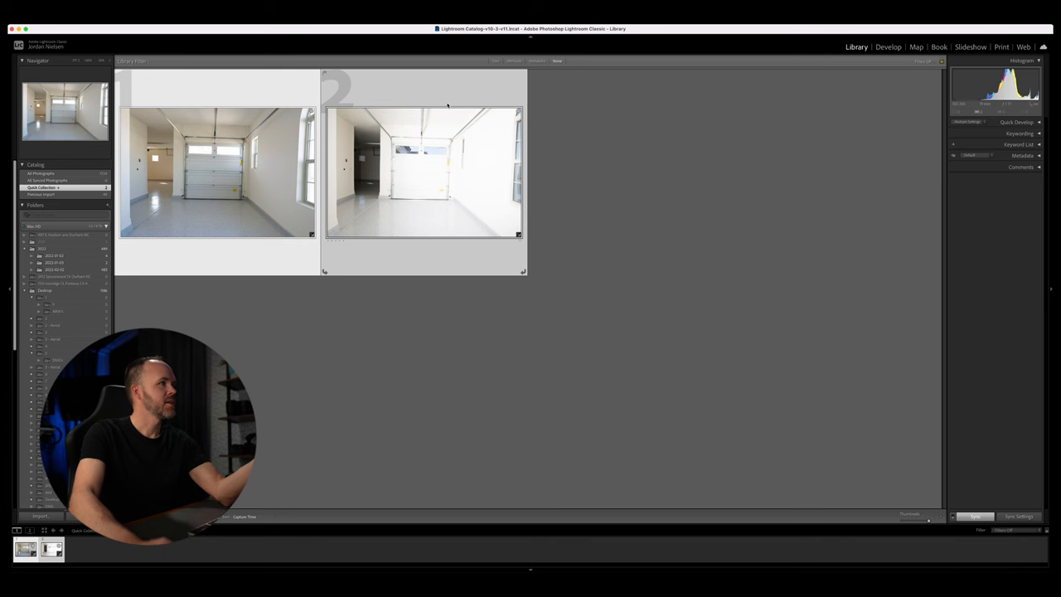
click(888, 47)
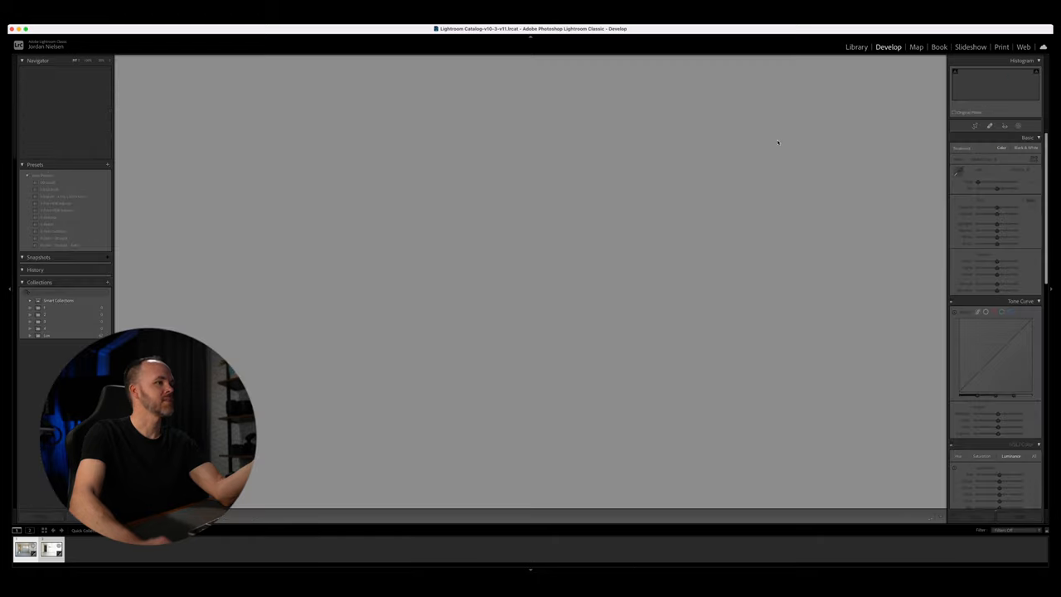